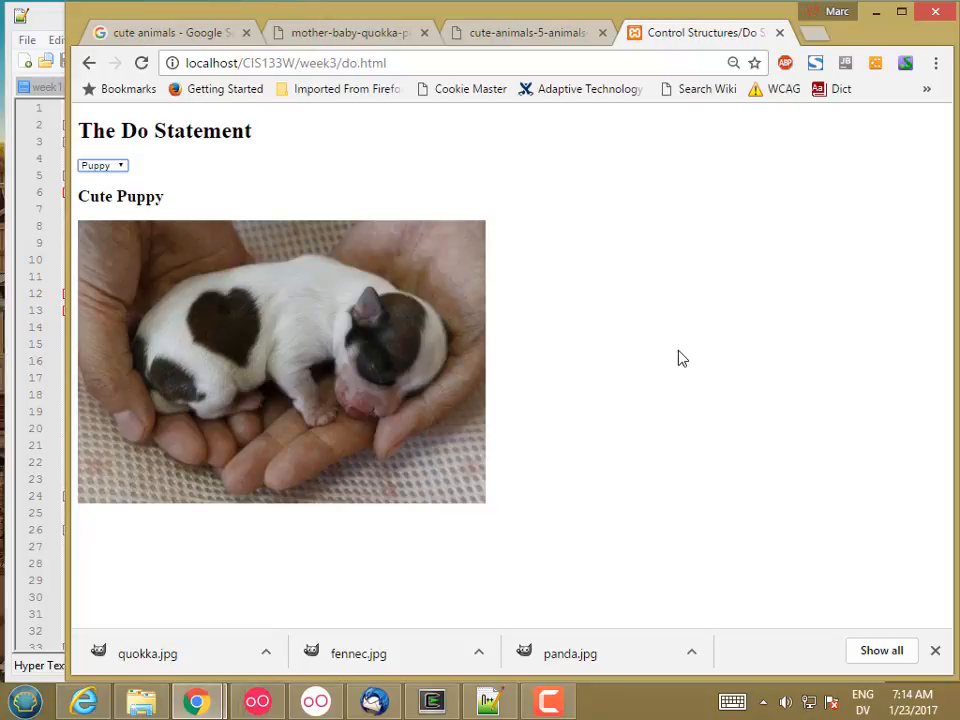
mouse_move(672, 352)
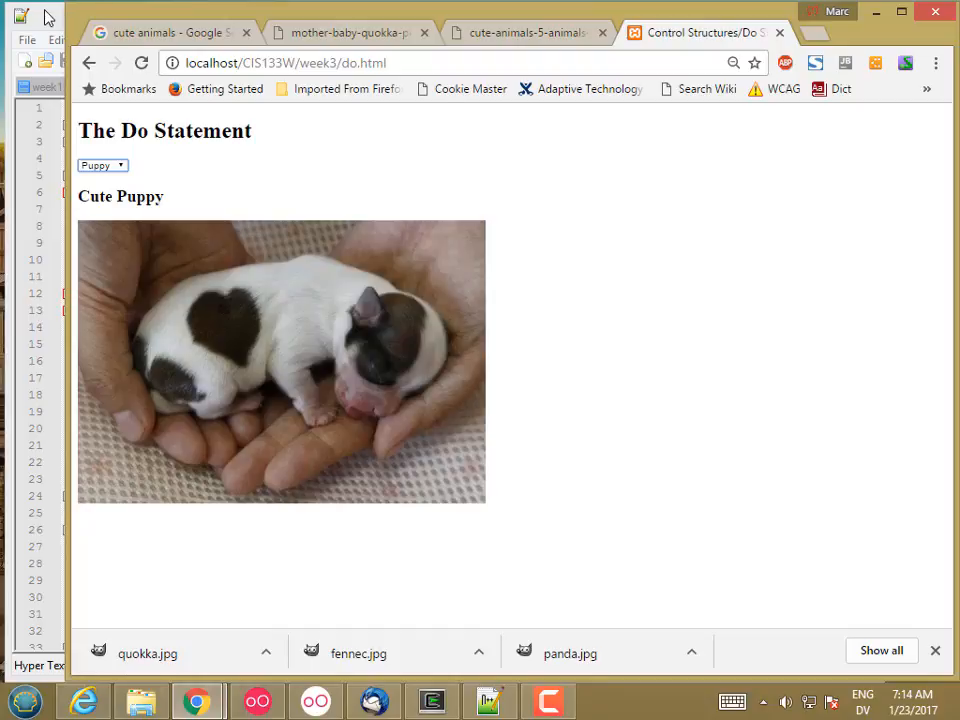
Save the do-statement page as a new file for.html in the week3 folder via Save As.
left_click(492, 700)
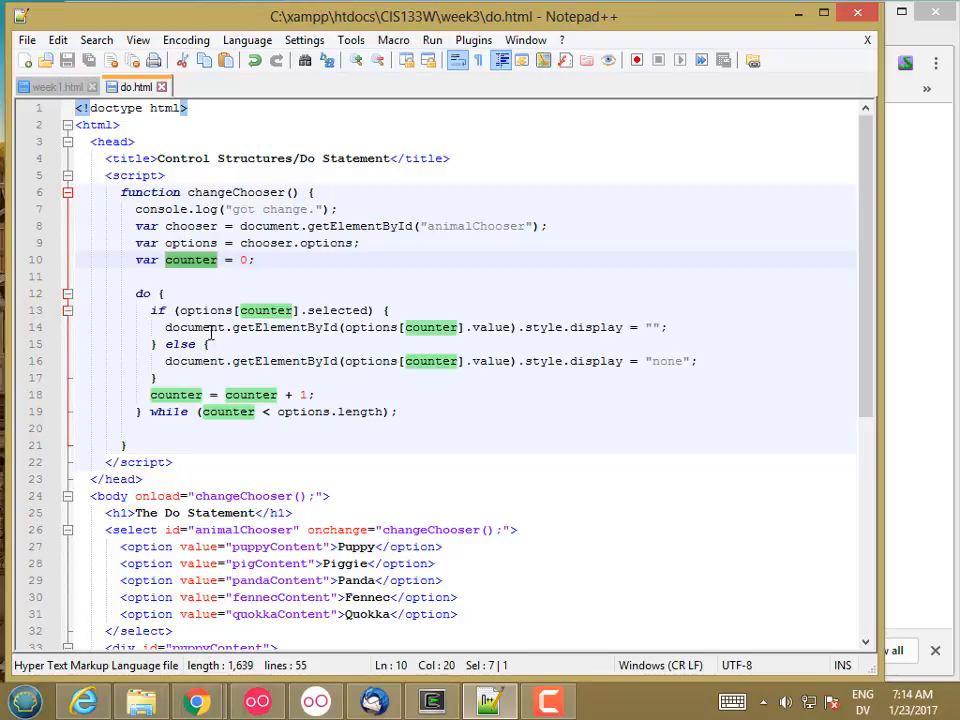
mouse_move(228, 394)
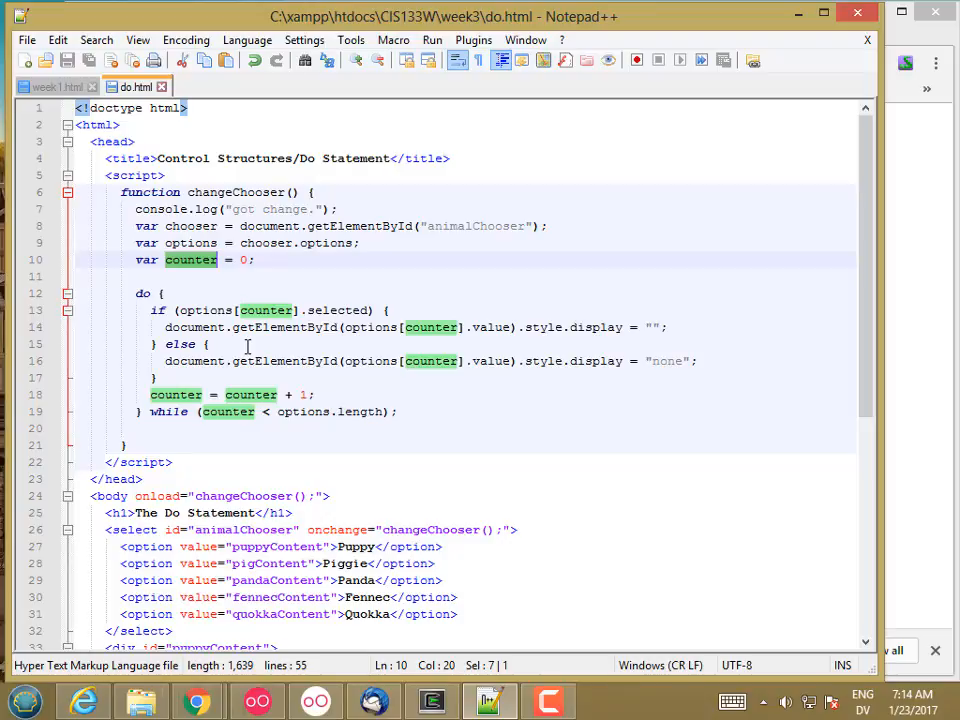
mouse_move(230, 360)
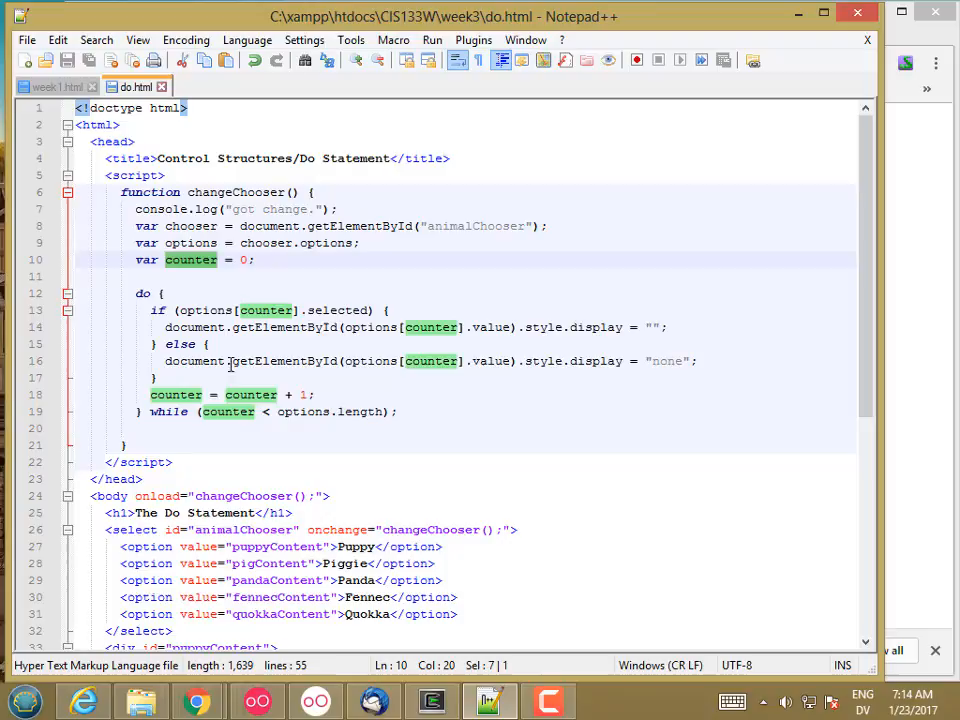
mouse_move(168, 292)
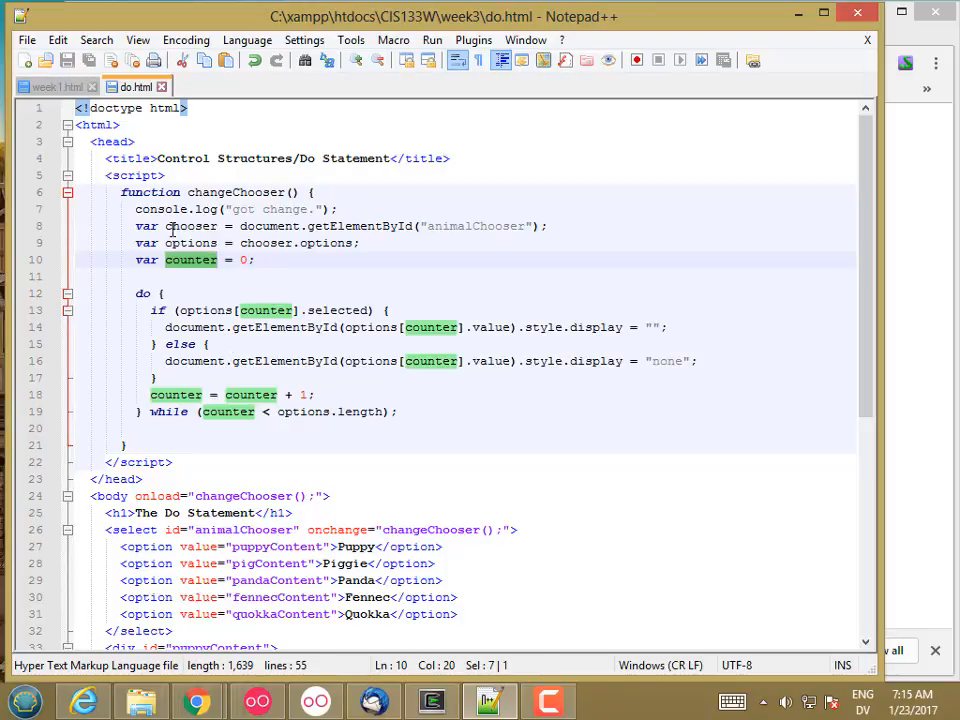
left_click(26, 40)
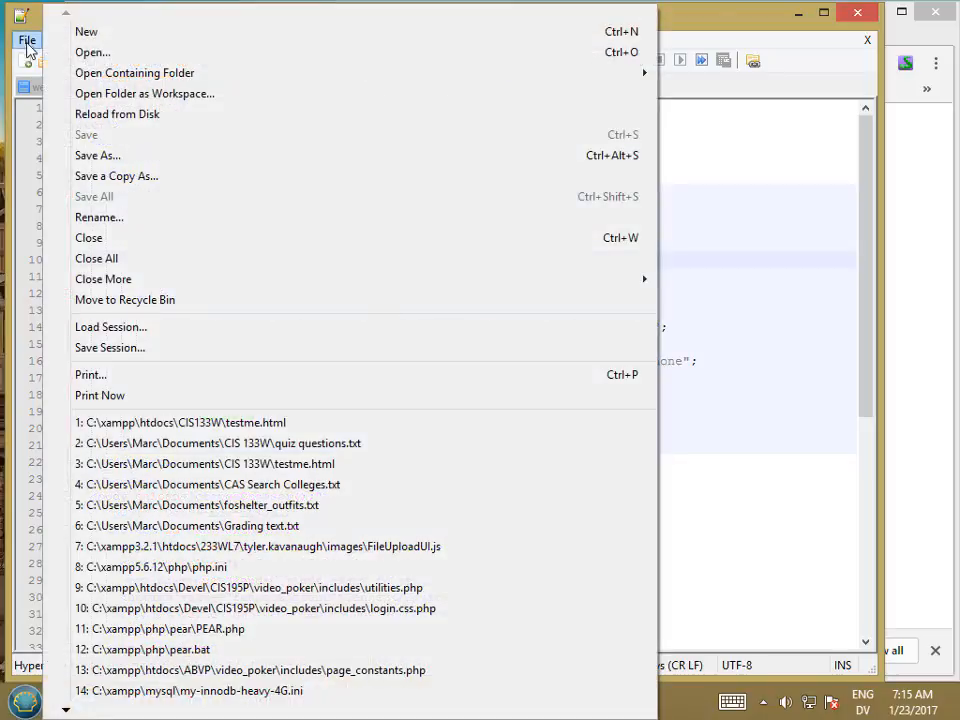
left_click(96, 156)
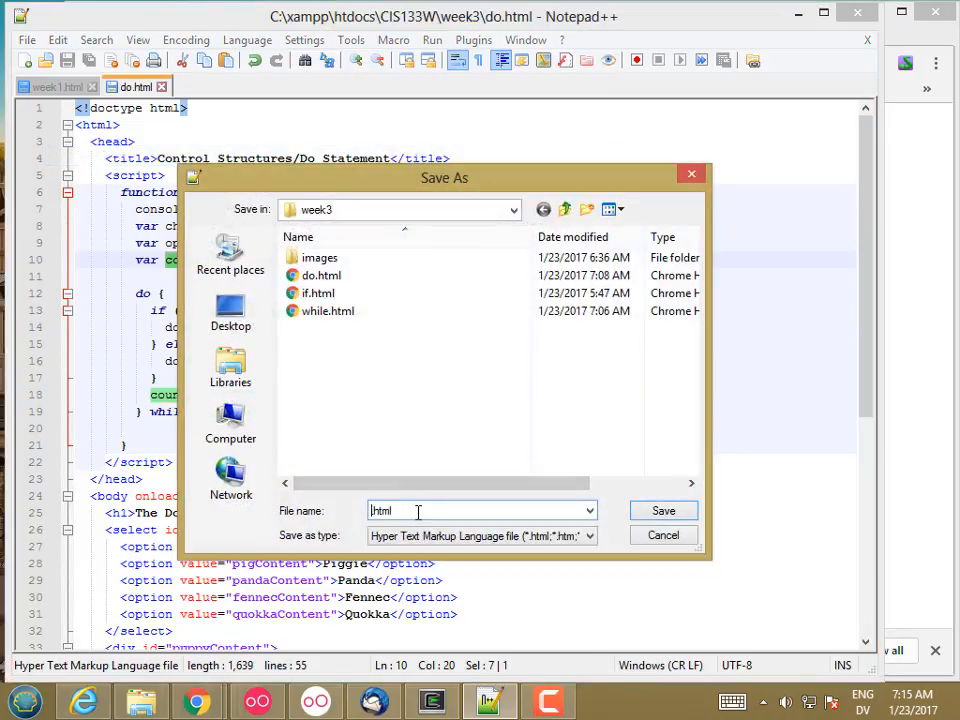
left_click(664, 510)
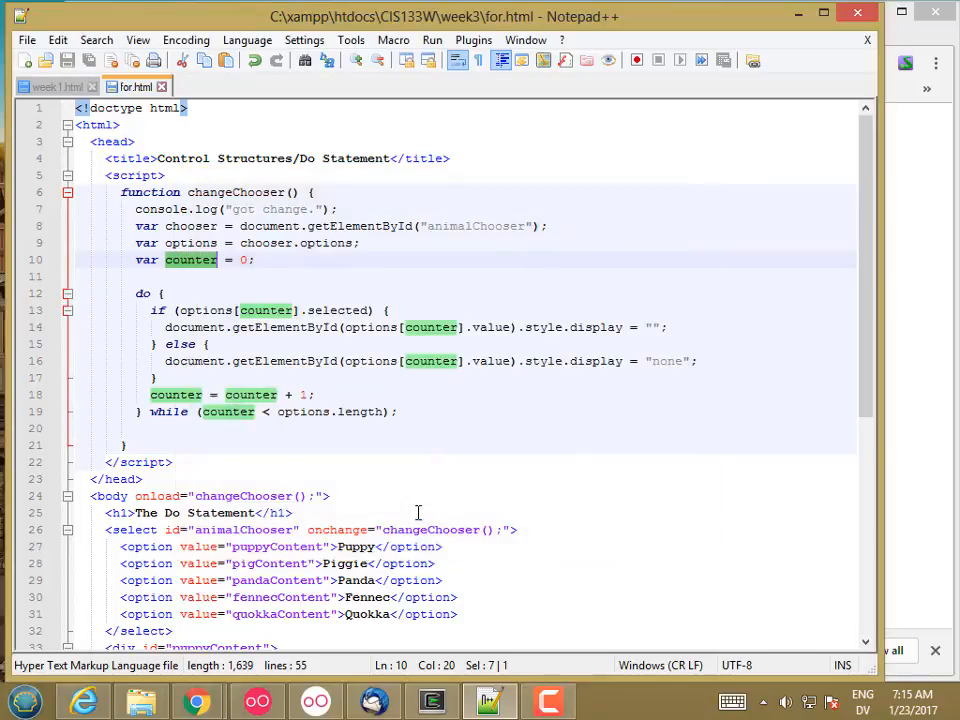
Retitle the page and heading to For Statement and add a var counter = 0; line.
left_click(308, 158)
type("For")
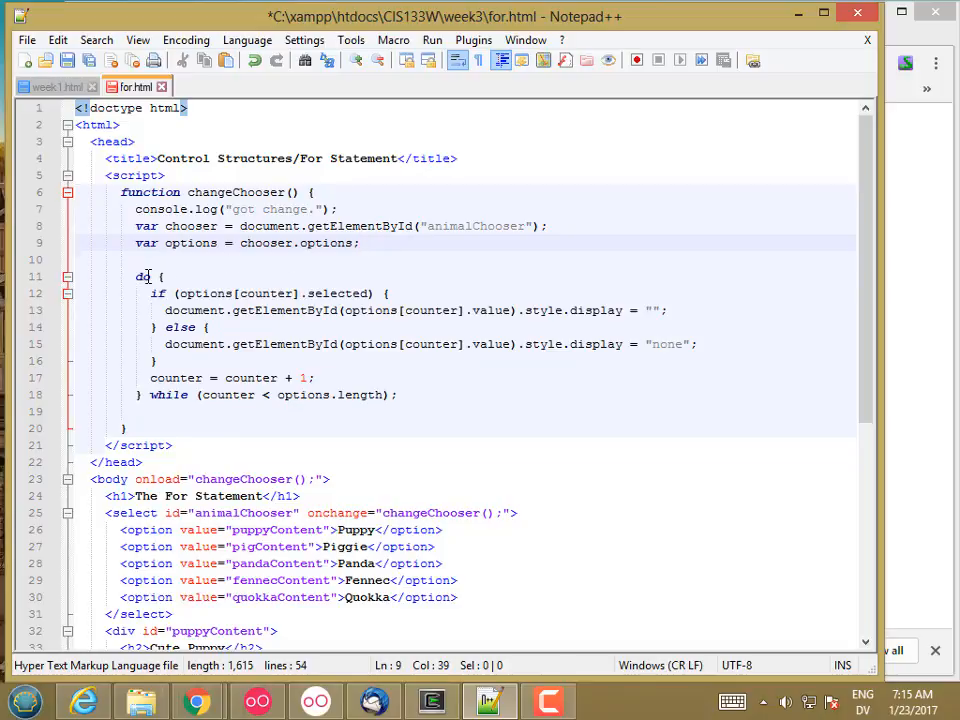
type("var counter = 0;")
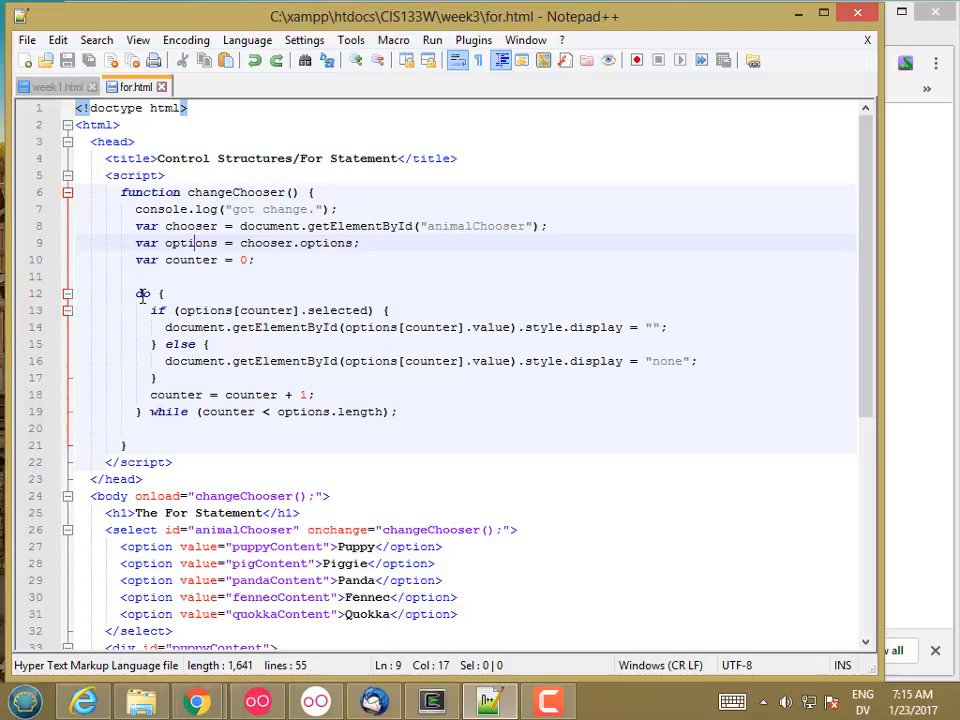
Begin the loop header as for (counter = 0;, discarding a briefly typed start variable.
type("for (")
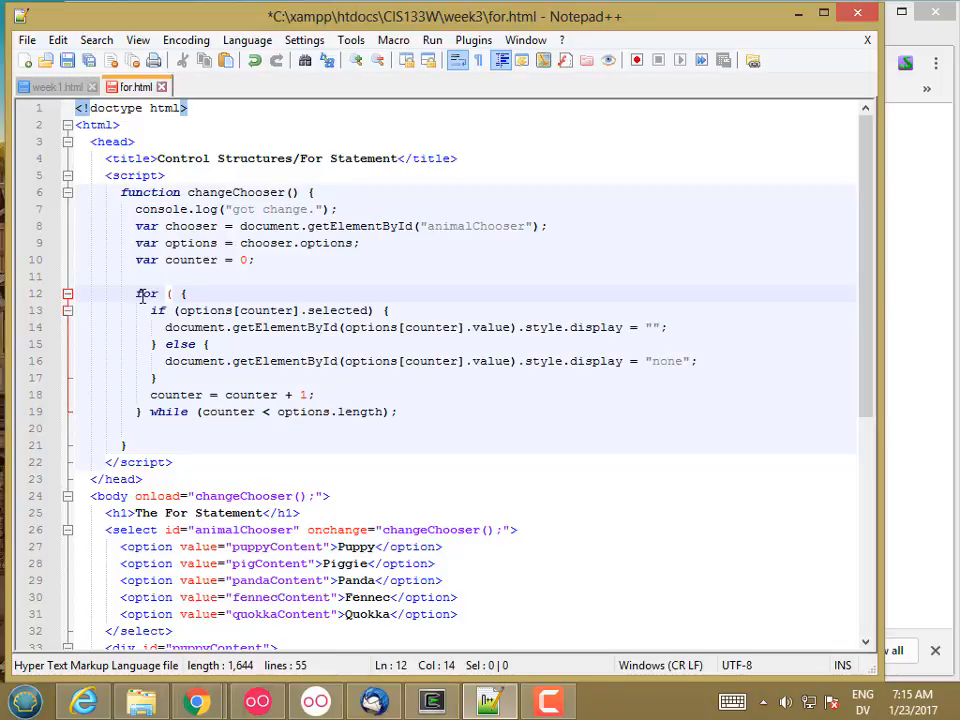
type("counter = 0")
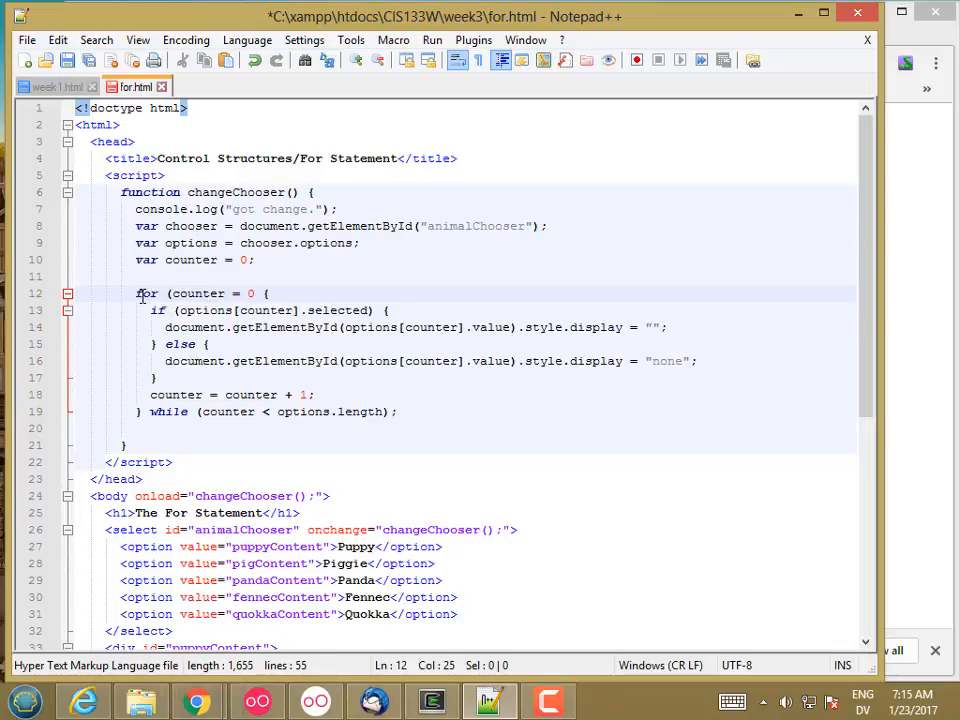
type(",")
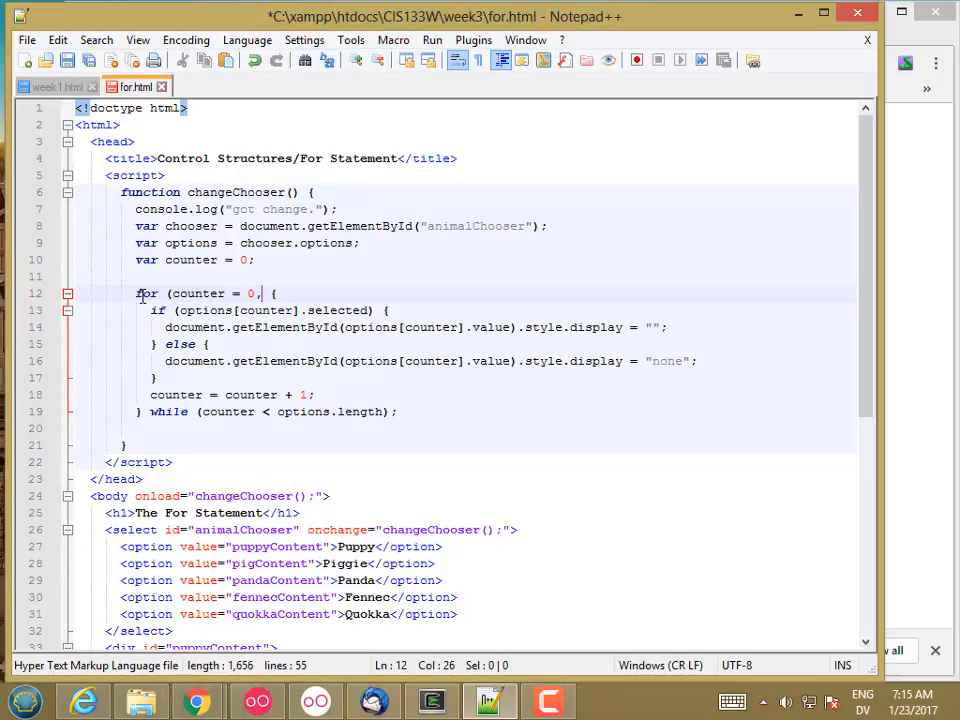
type("start")
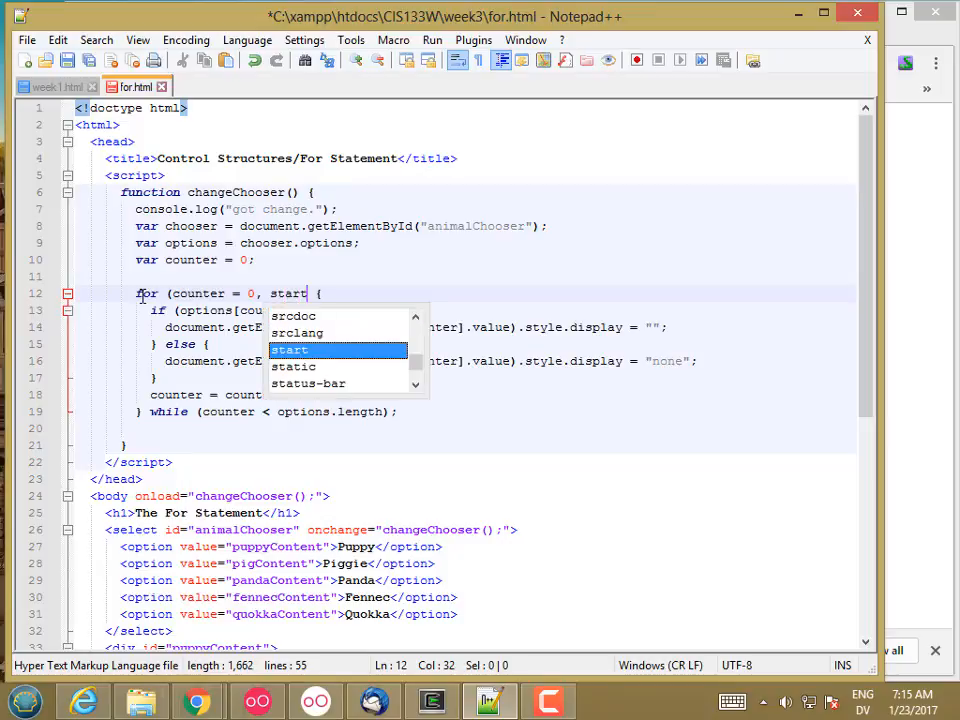
type("= 0")
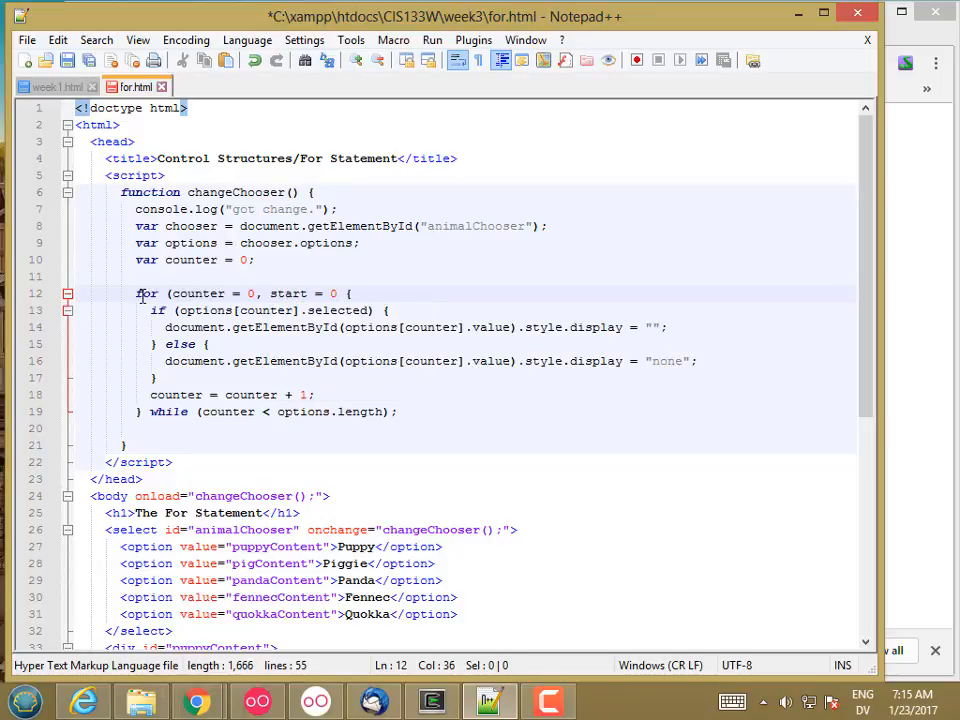
key("BackSpace")
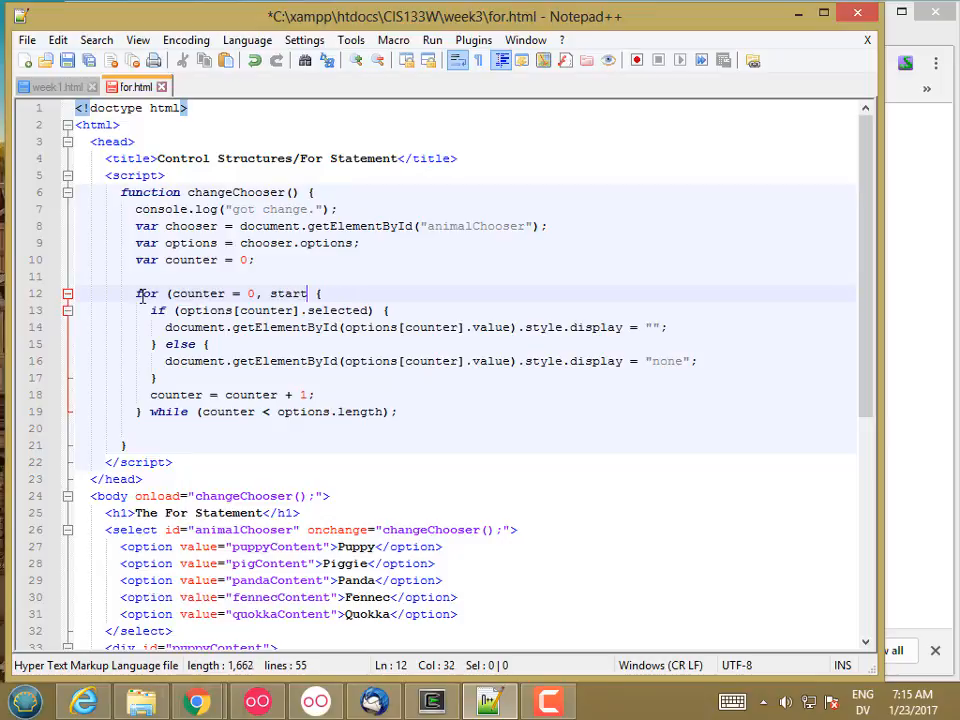
key("BackSpace")
type(";")
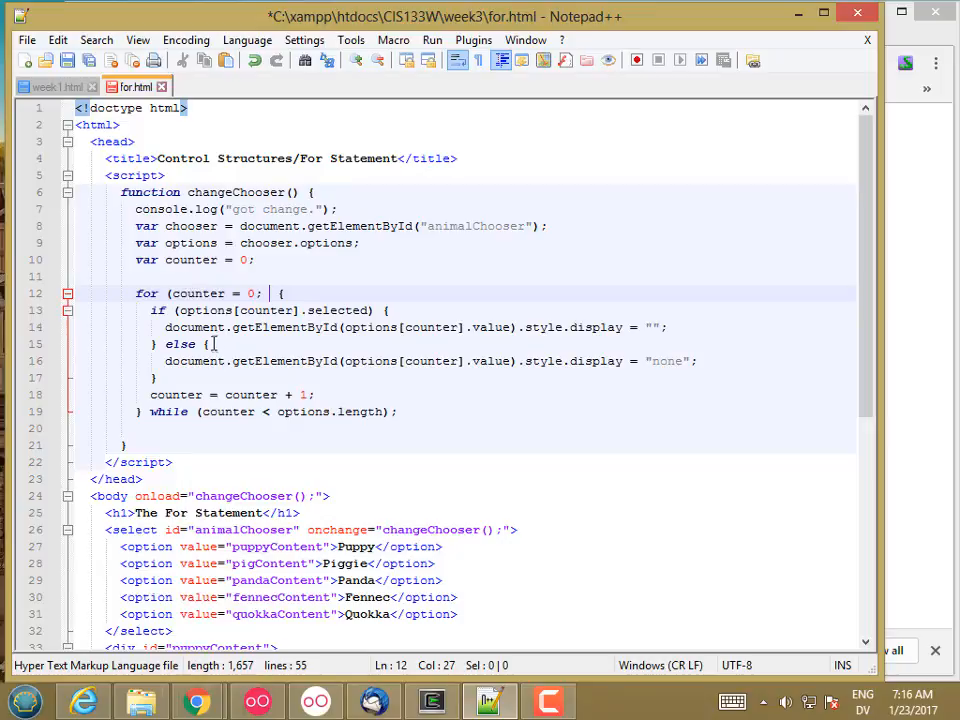
mouse_move(250, 292)
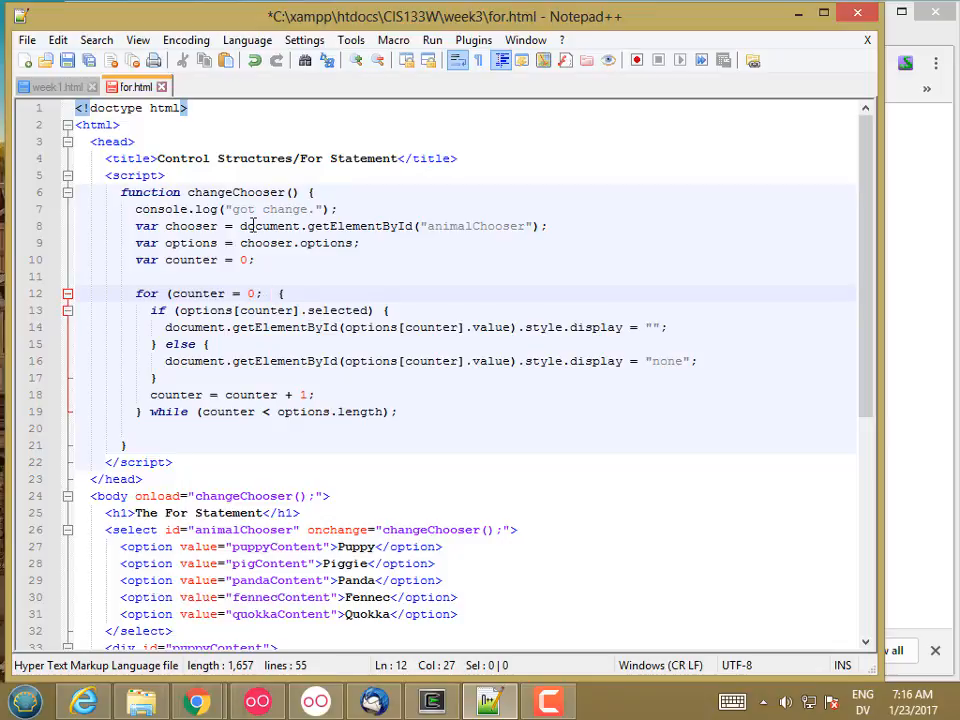
Add the condition clause counter < options.length; to the for header.
type("counter < options")
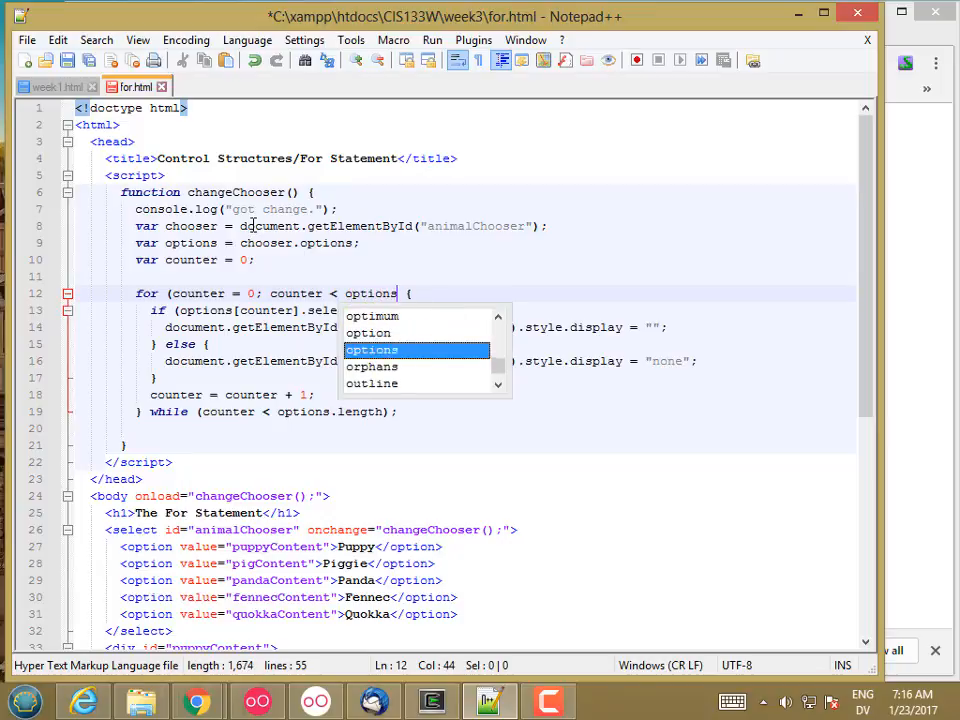
type(".length")
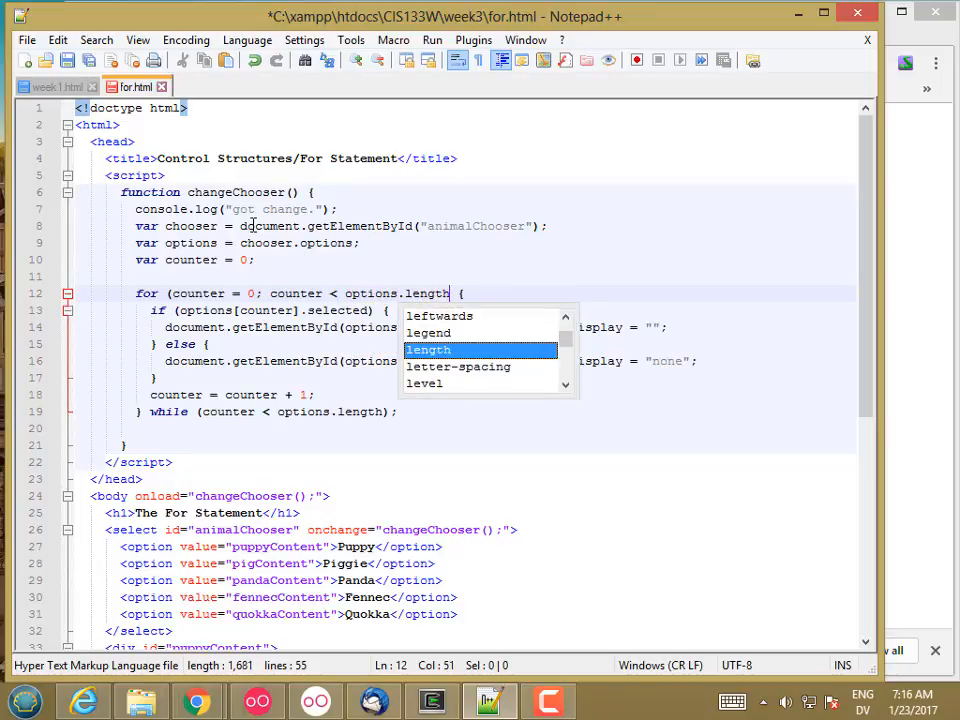
key("Enter")
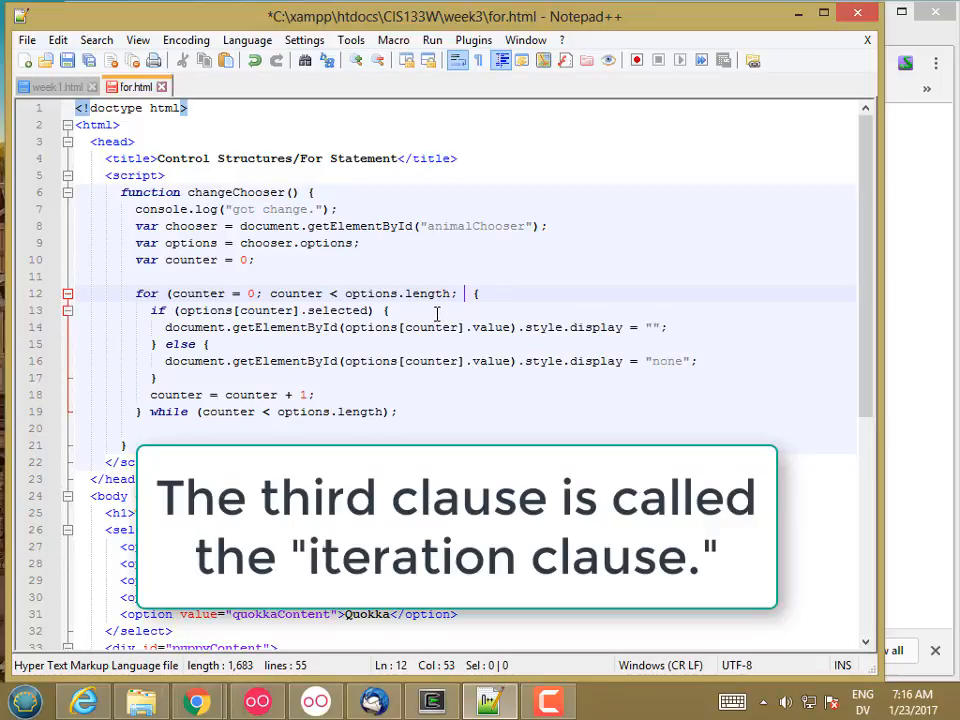
mouse_move(458, 314)
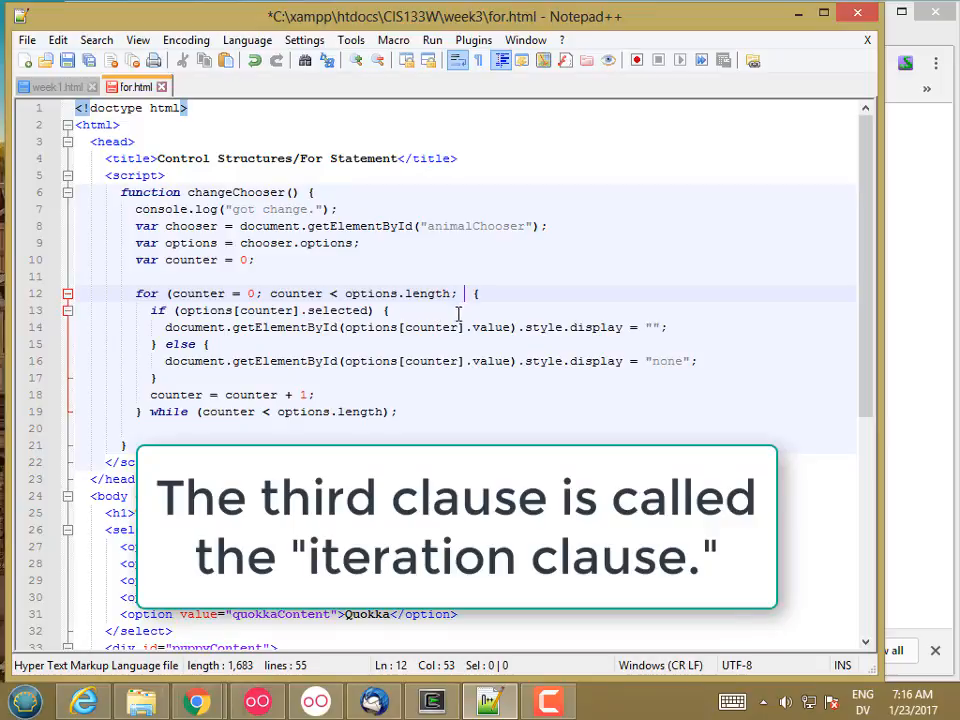
Complete the for header with counter++ as its iteration clause.
type("c")
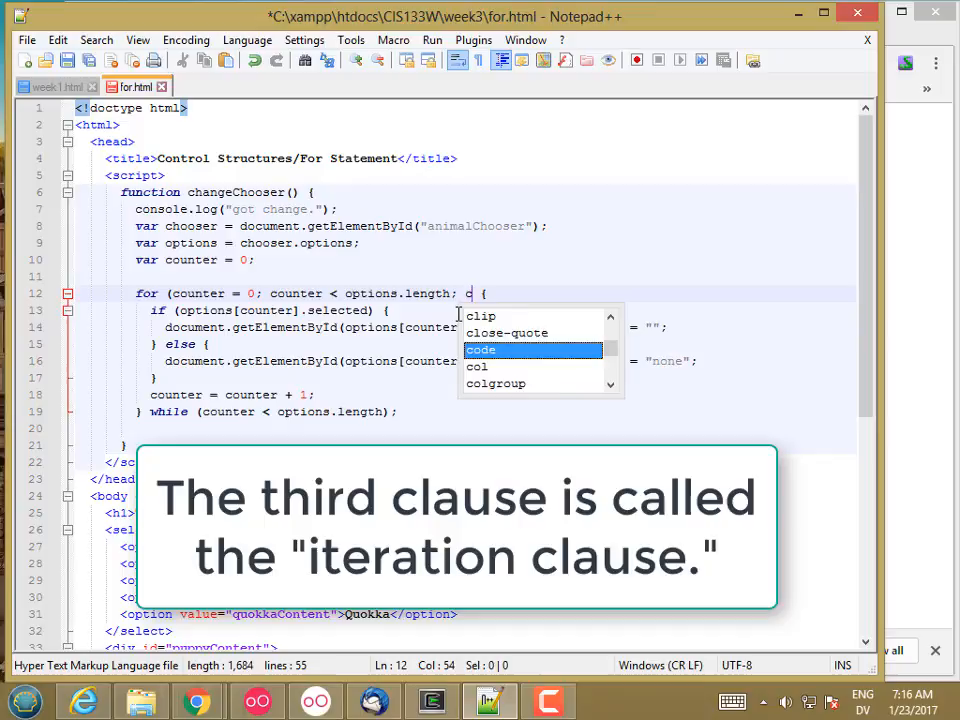
type("ounter++)")
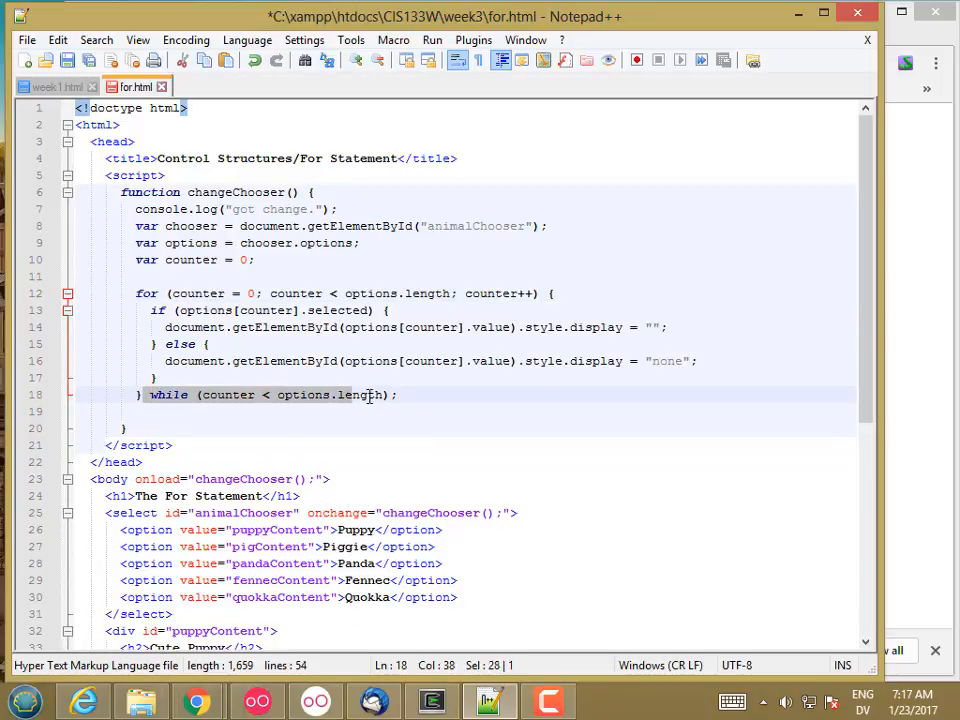
Remove the leftover while condition so the loop ends with a plain brace, and save for.html.
key("Delete")
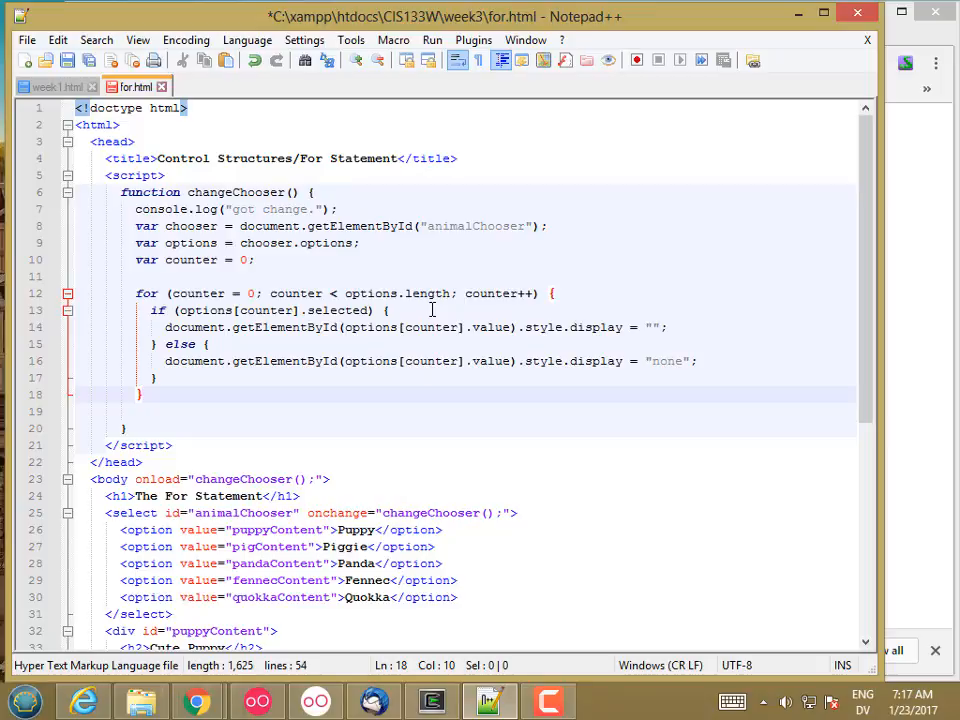
key("Ctrl+s")
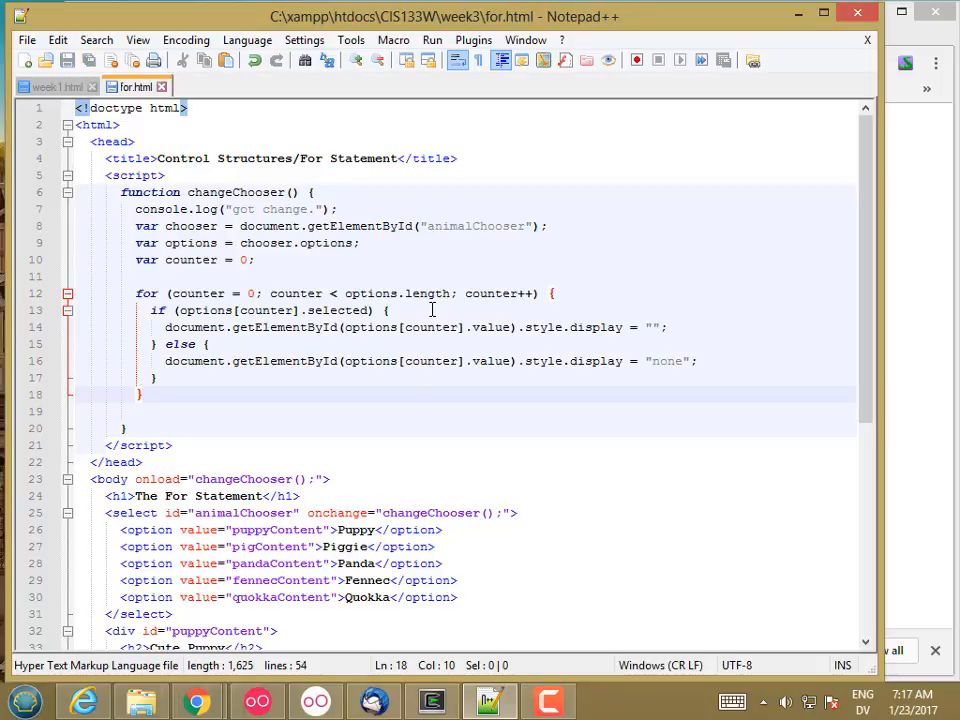
mouse_move(228, 292)
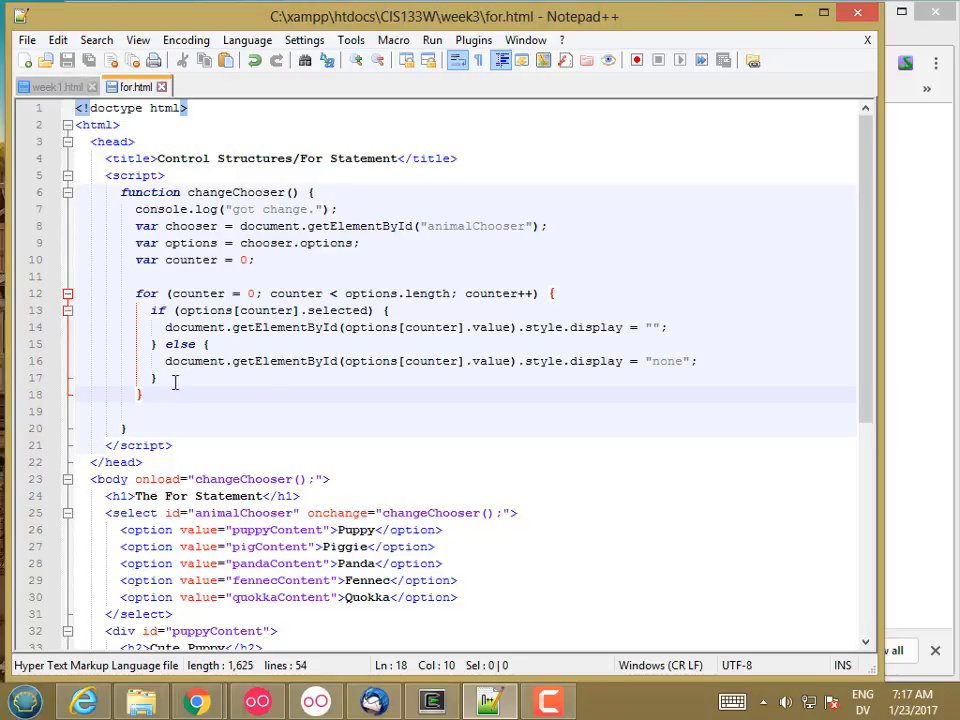
mouse_move(268, 392)
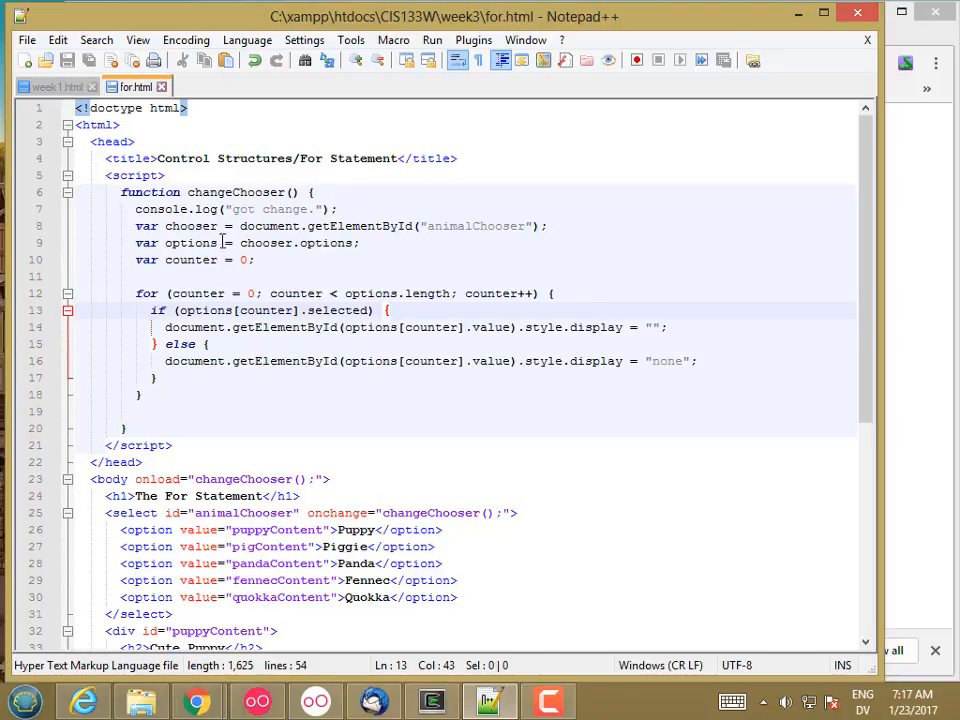
mouse_move(884, 256)
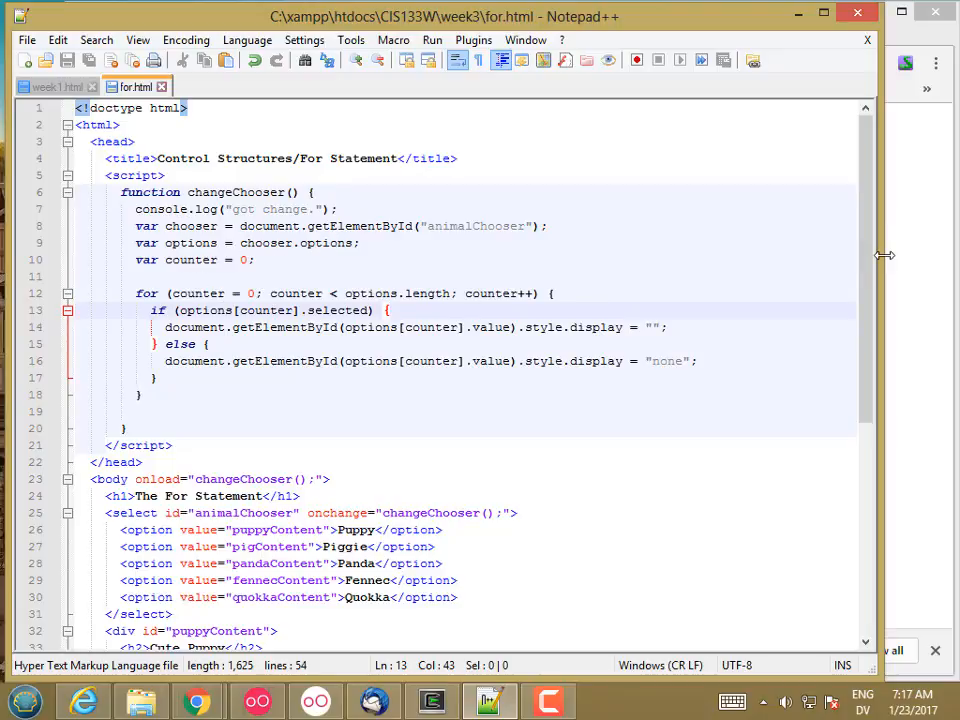
In Chrome, pick Piggie, Panda, Fennec and Quokka from the dropdown to confirm each photo swaps in.
left_click(196, 700)
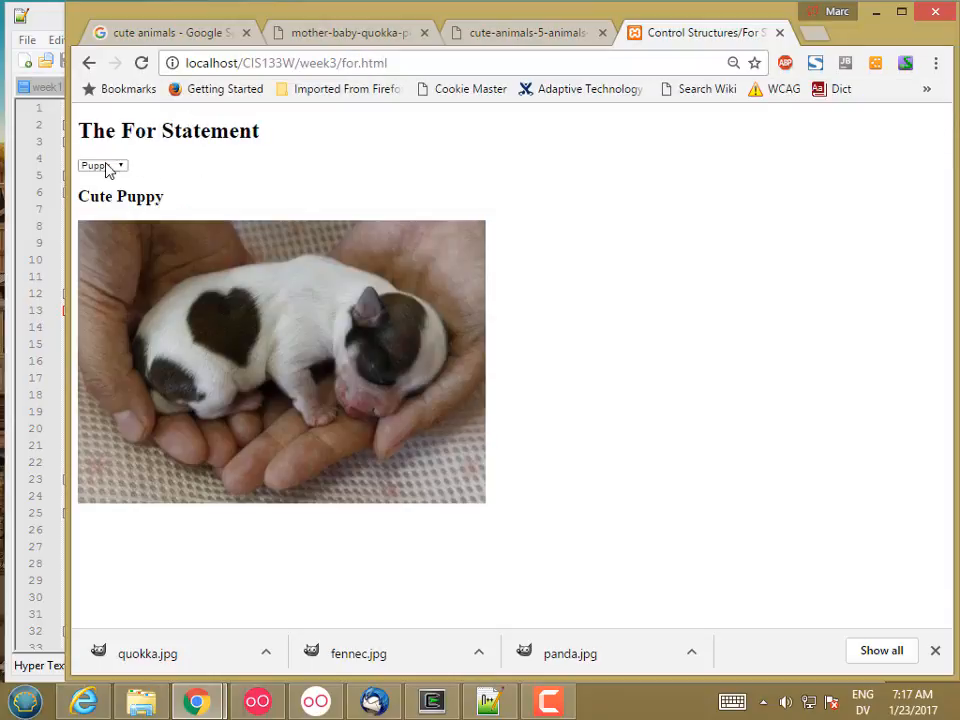
left_click(102, 164)
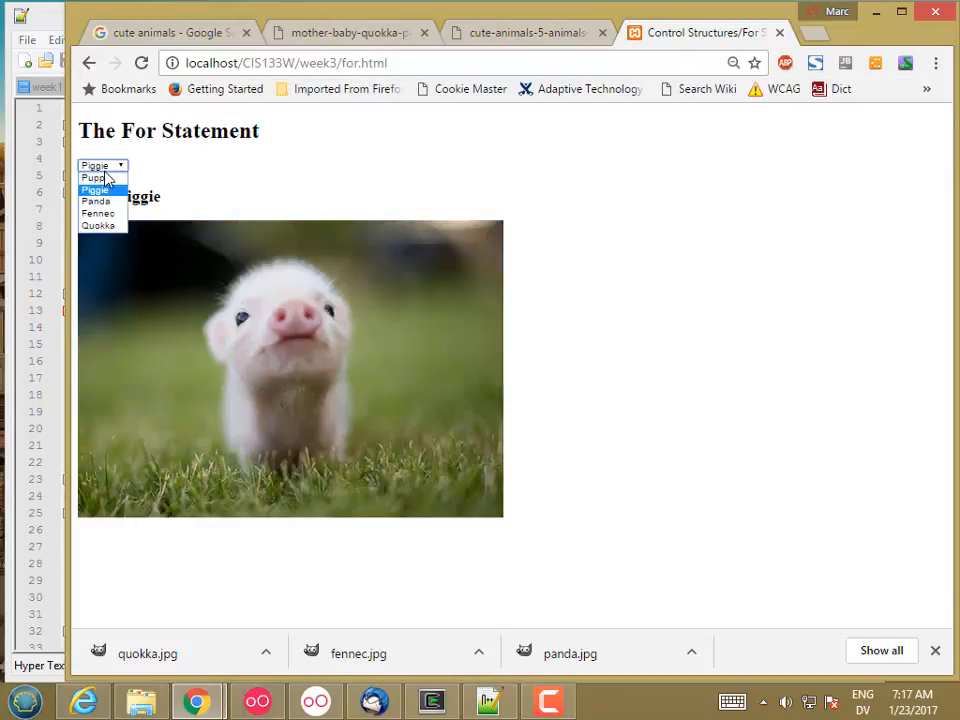
left_click(96, 212)
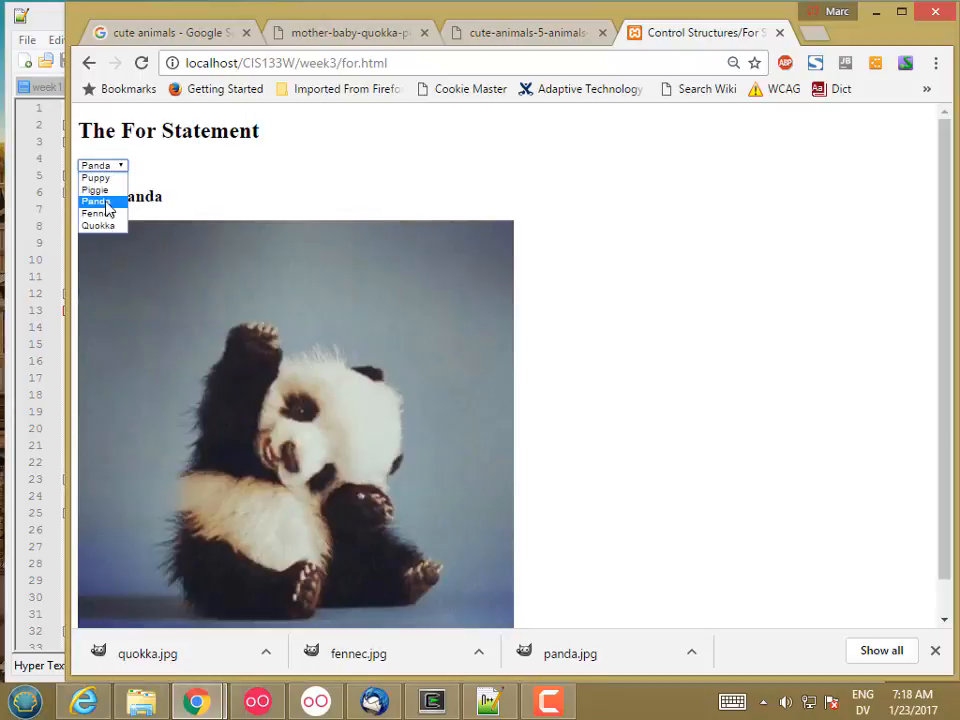
left_click(96, 212)
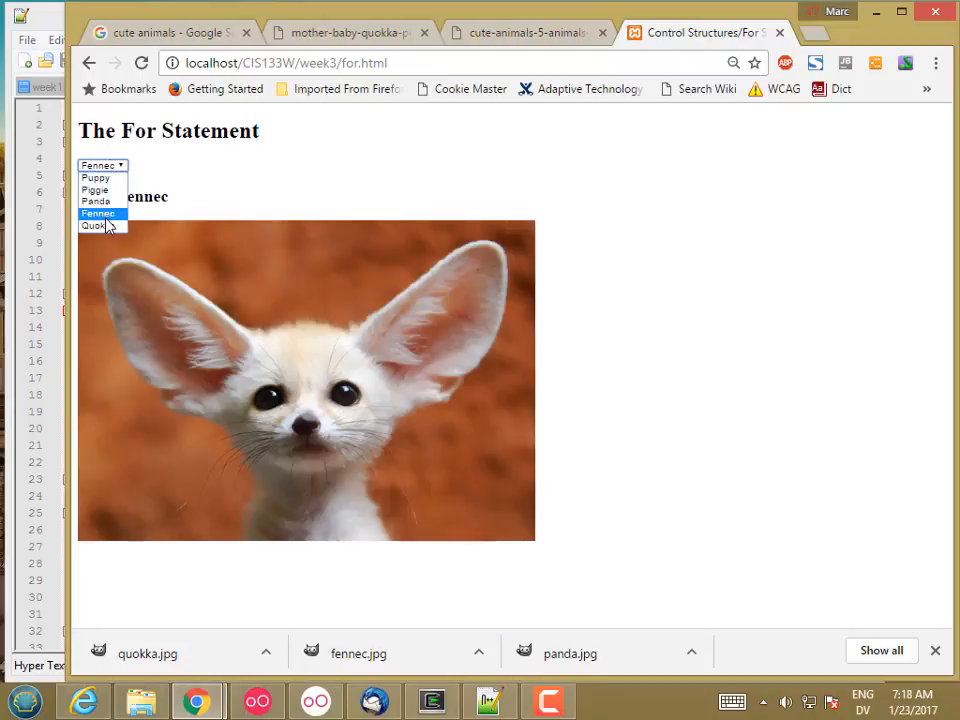
left_click(96, 224)
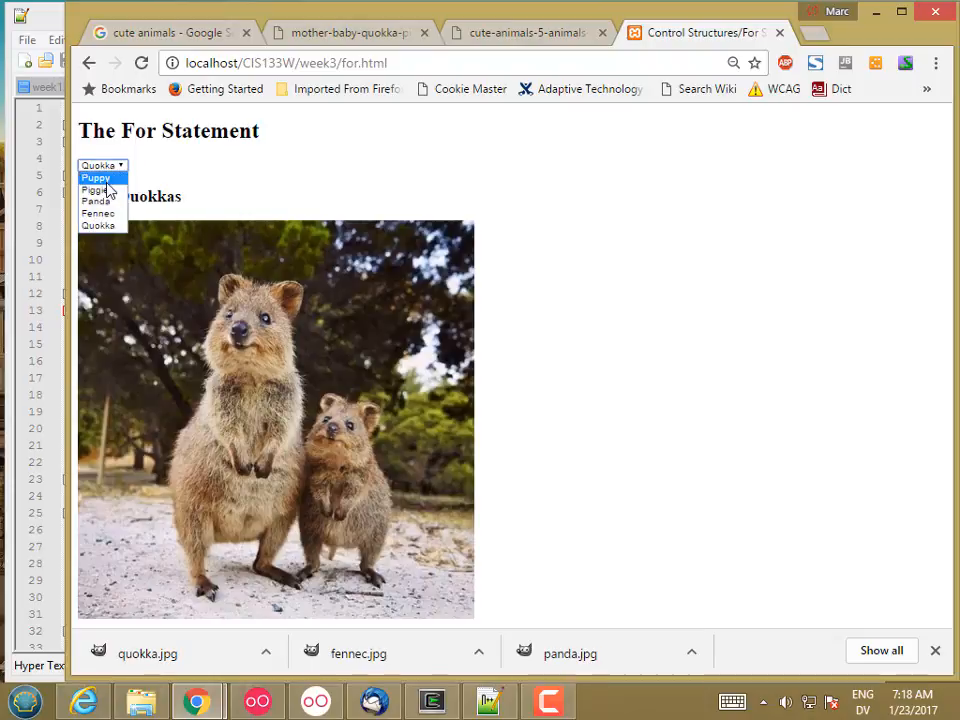
left_click(96, 182)
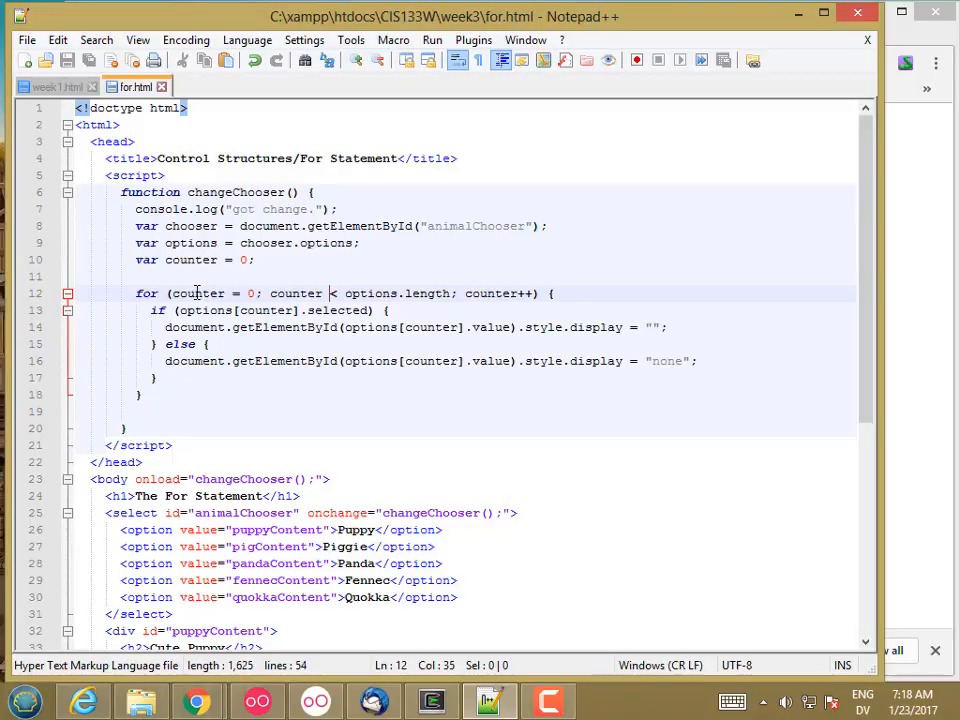
Declare counter with var inside the for header, drop the separate declaration, and confirm Quokka still loads in Chrome.
left_click(368, 242)
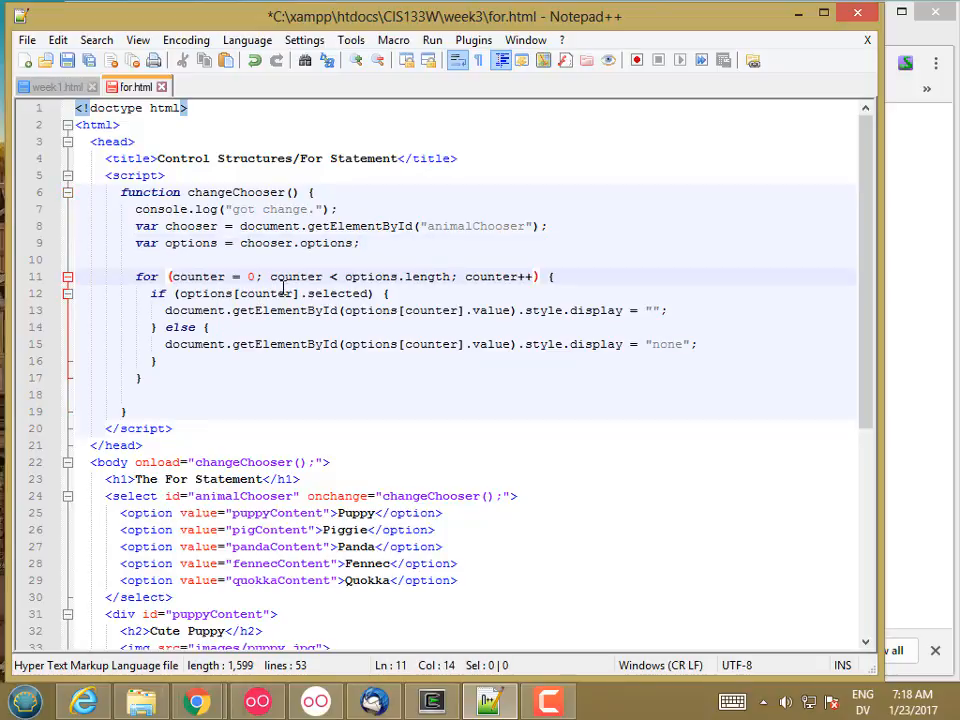
type("var")
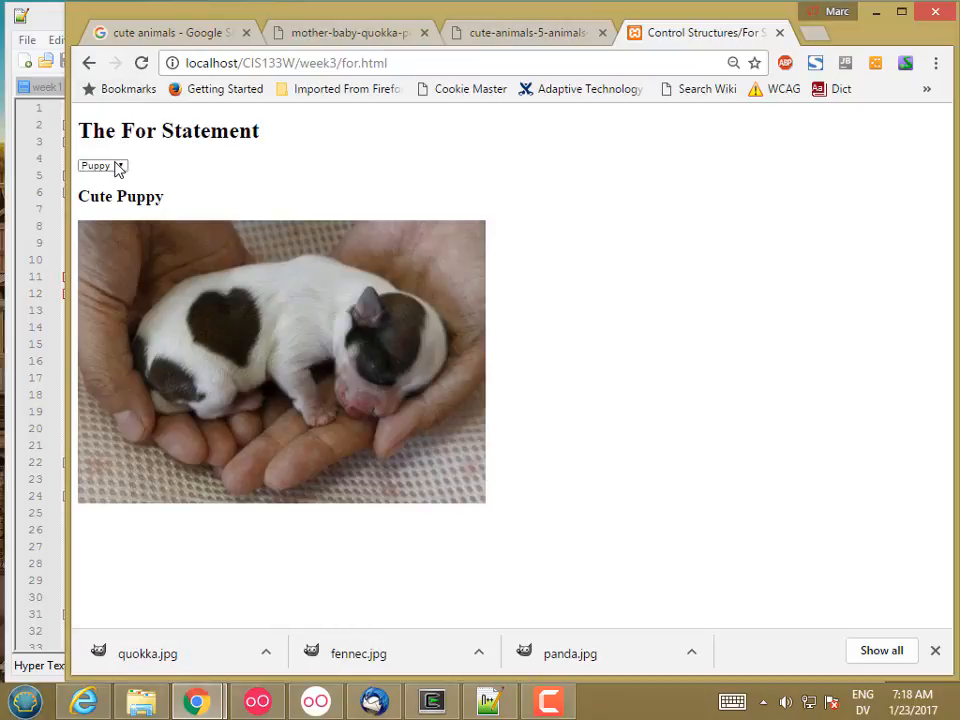
left_click(100, 164)
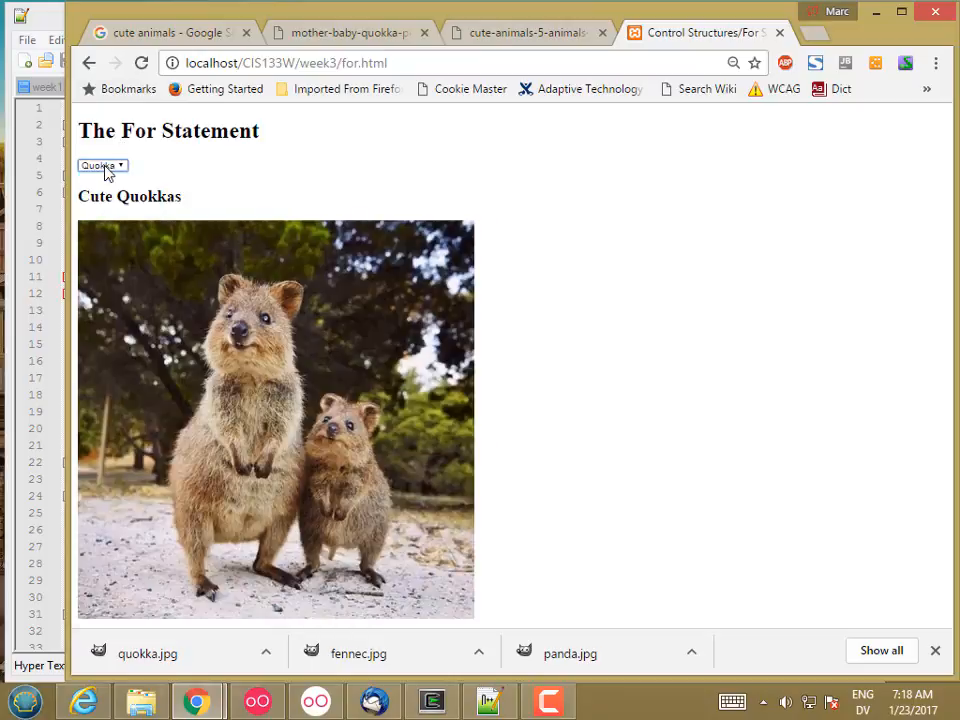